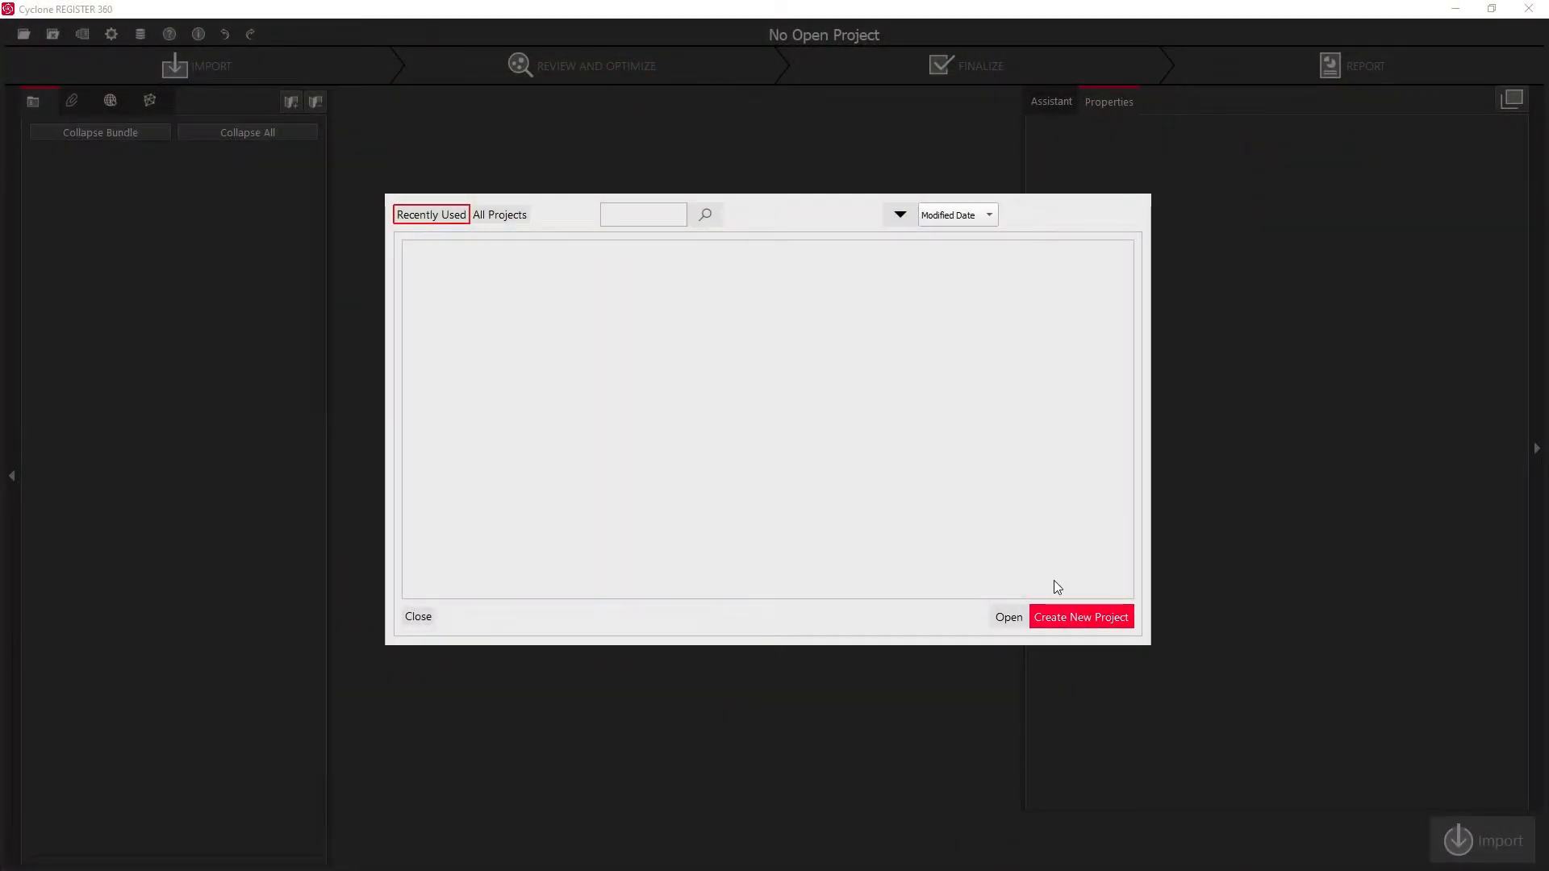
# Create a new project named 'RTC360 Training Data' and confirm it
pyautogui.click(1081, 616)
pyautogui.write('RTC360 Training D')
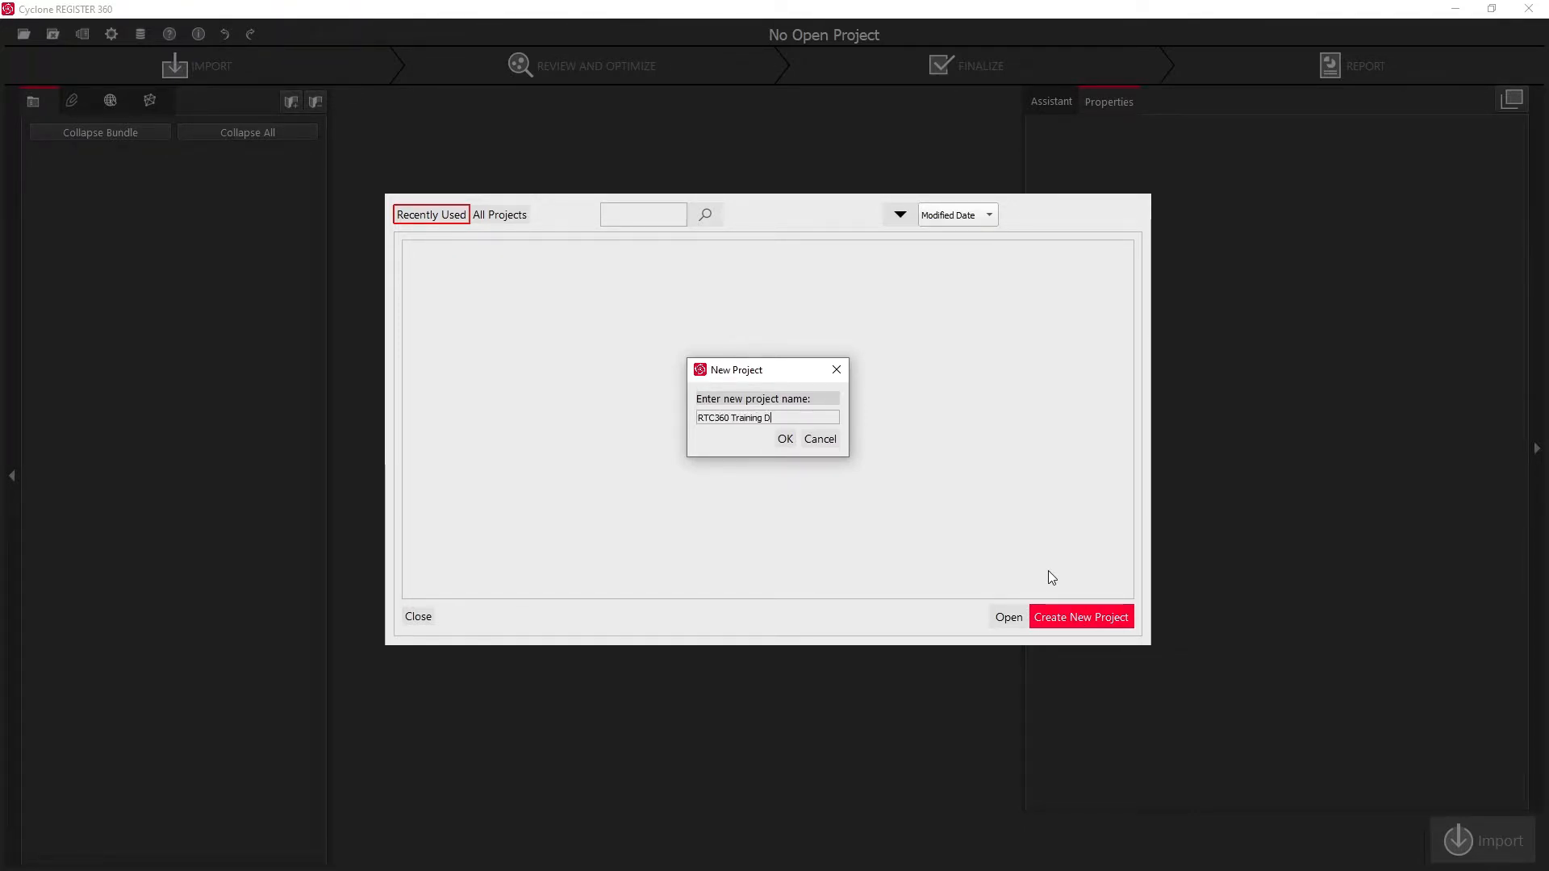
pyautogui.write('ata')
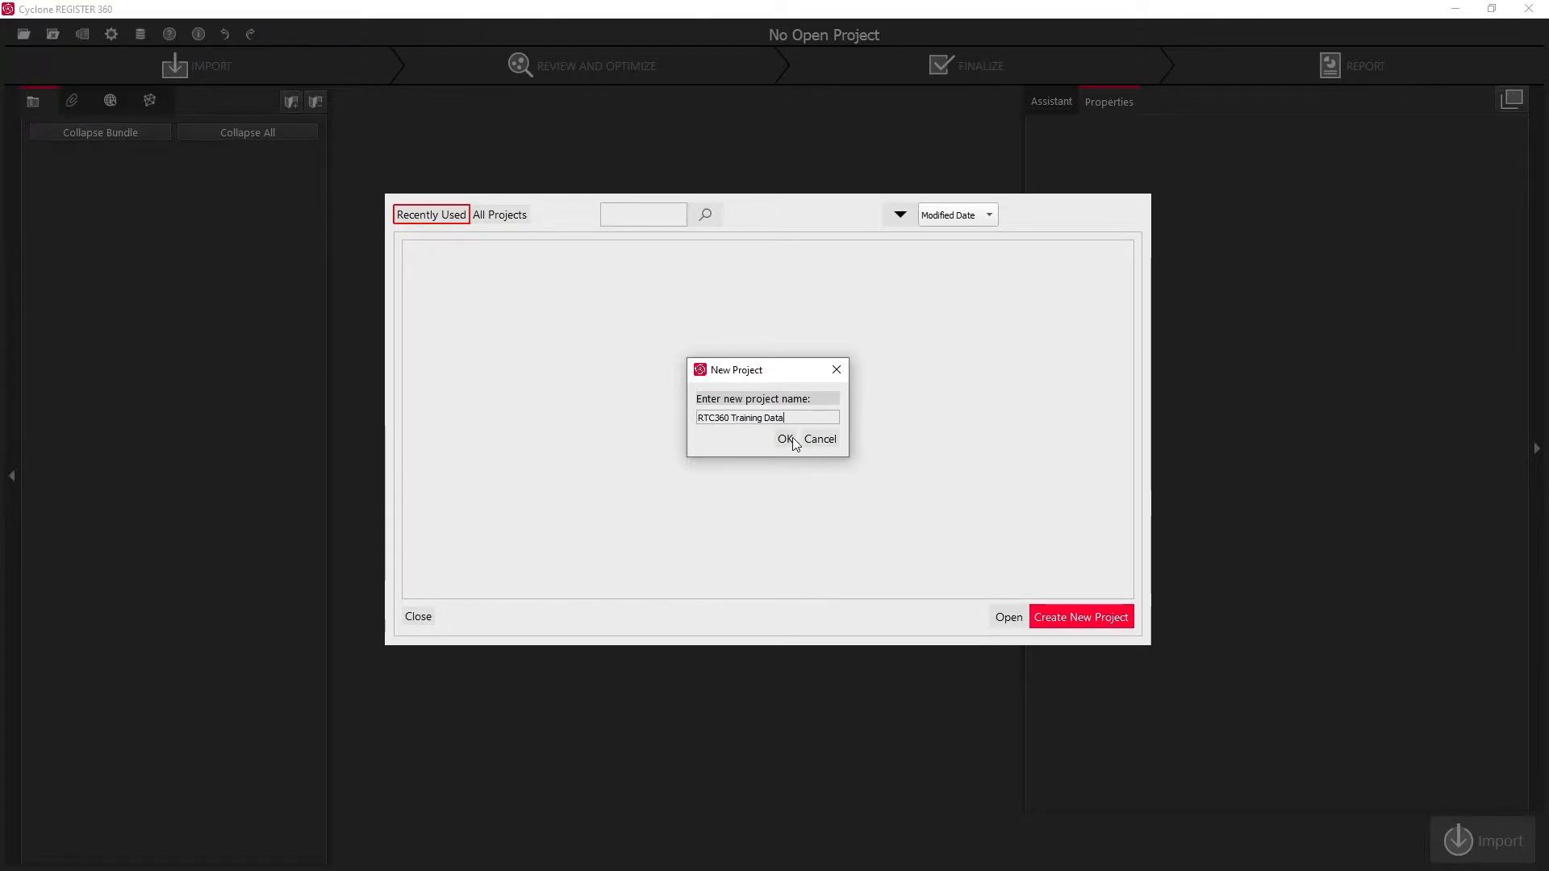
pyautogui.click(784, 439)
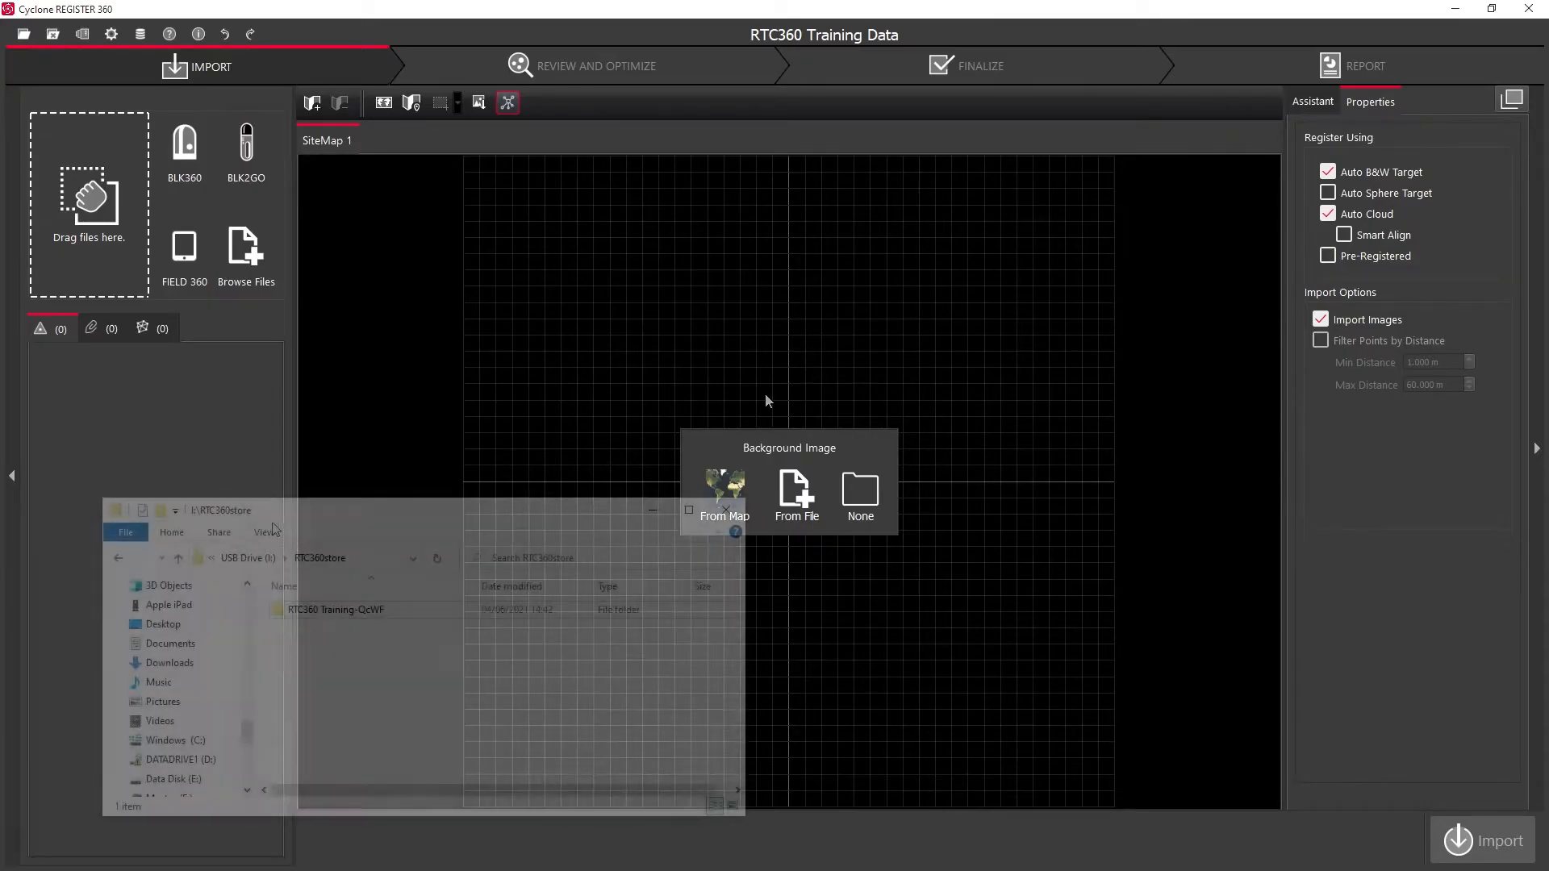
# Choose no background image for the site map before loading the RTC360 Training-2 scans
pyautogui.click(336, 610)
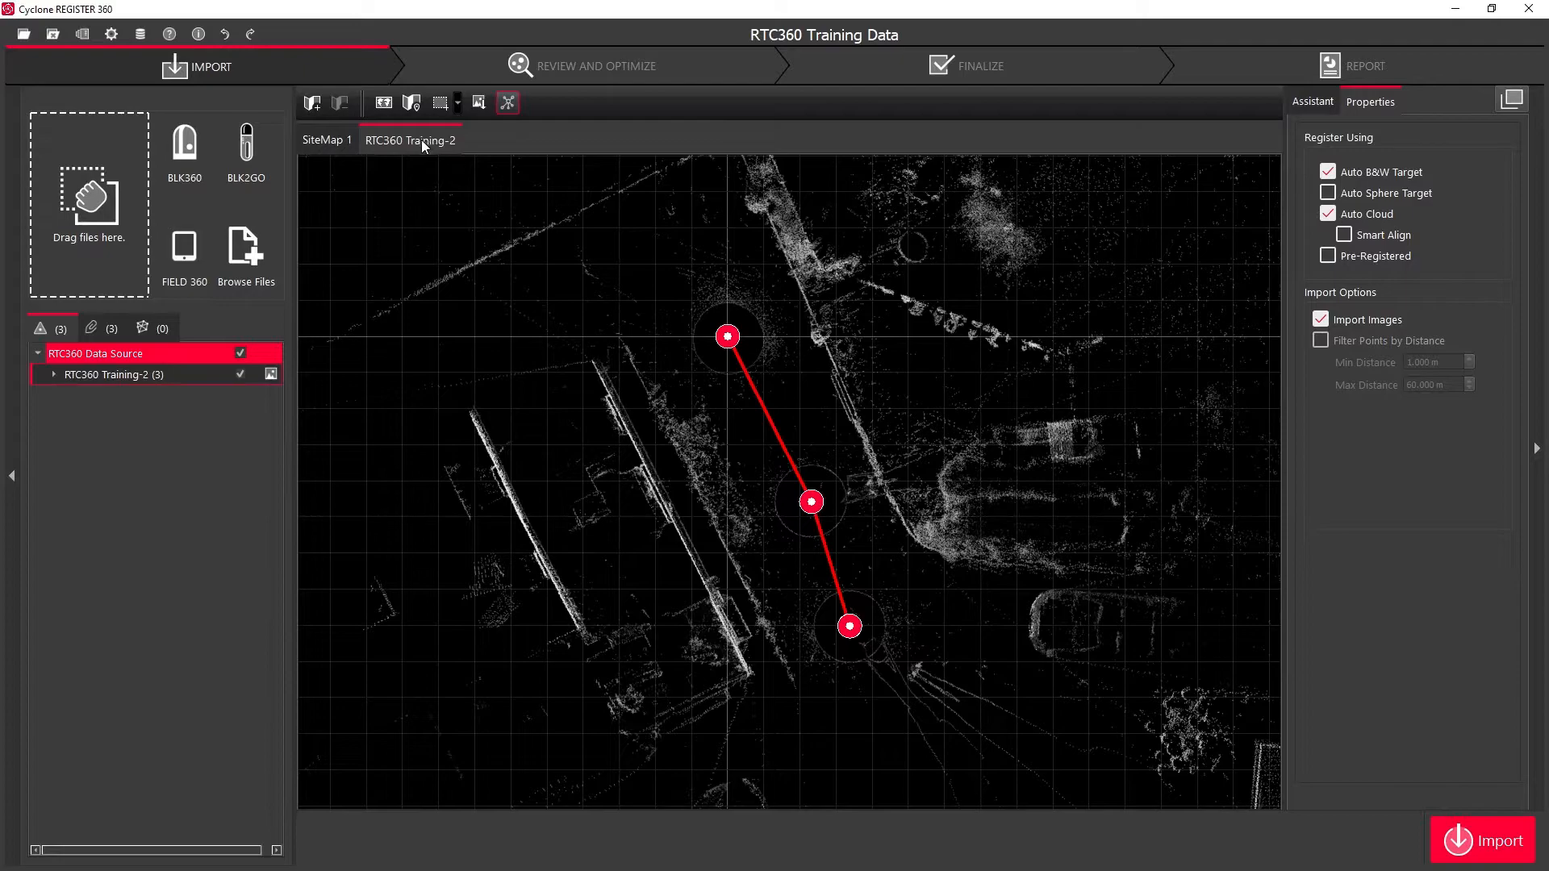
pyautogui.moveTo(442, 205)
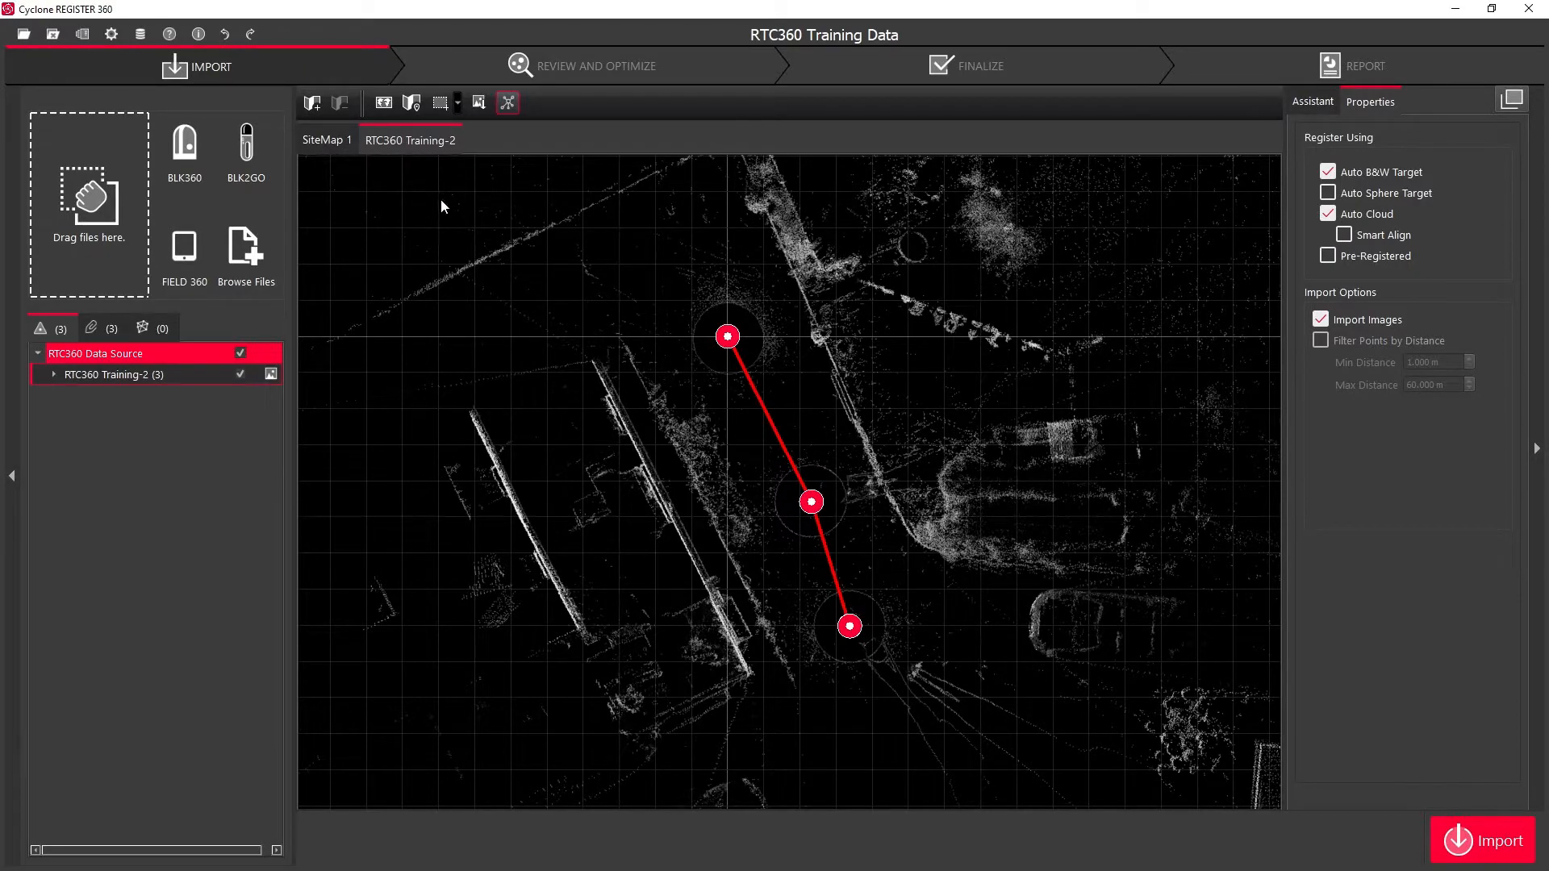
pyautogui.moveTo(671, 421)
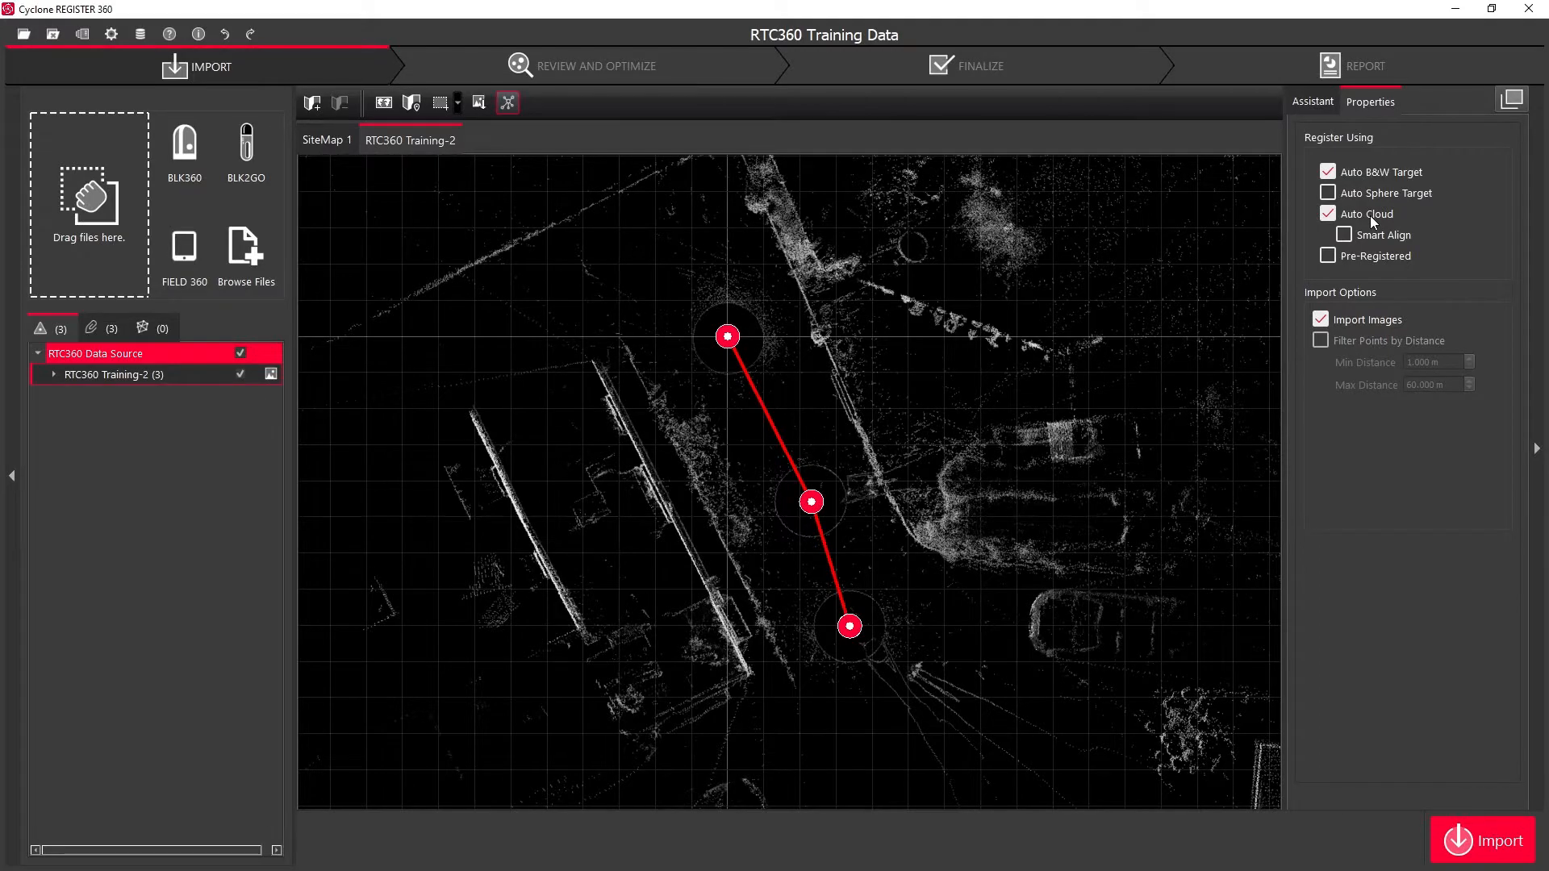
pyautogui.moveTo(1371, 237)
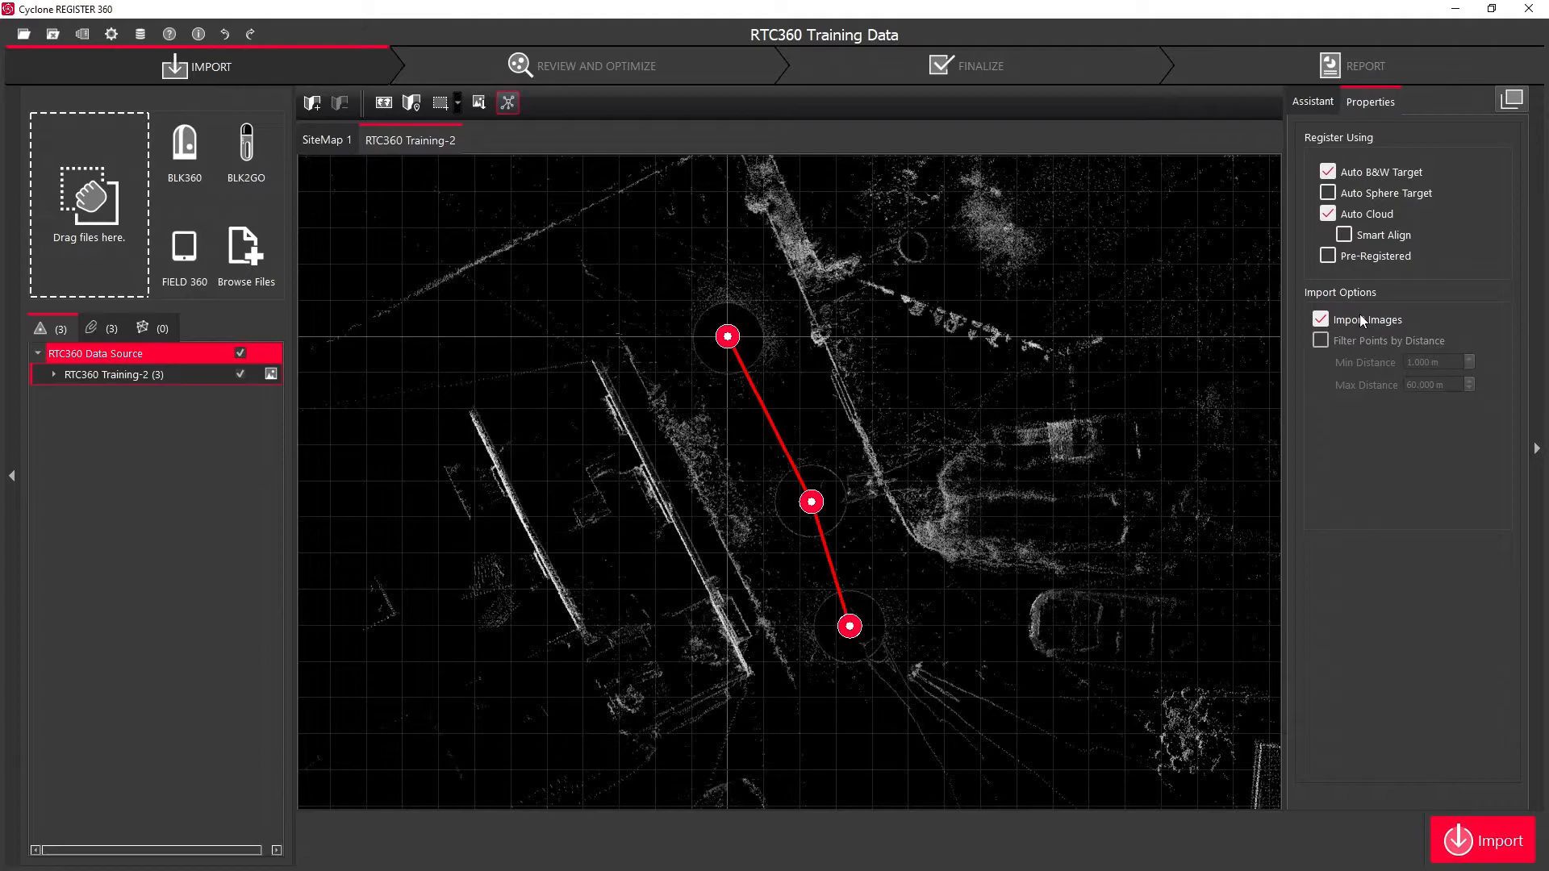
# Turn off Auto B&W Target registration, keeping Auto Cloud enabled
pyautogui.click(1327, 171)
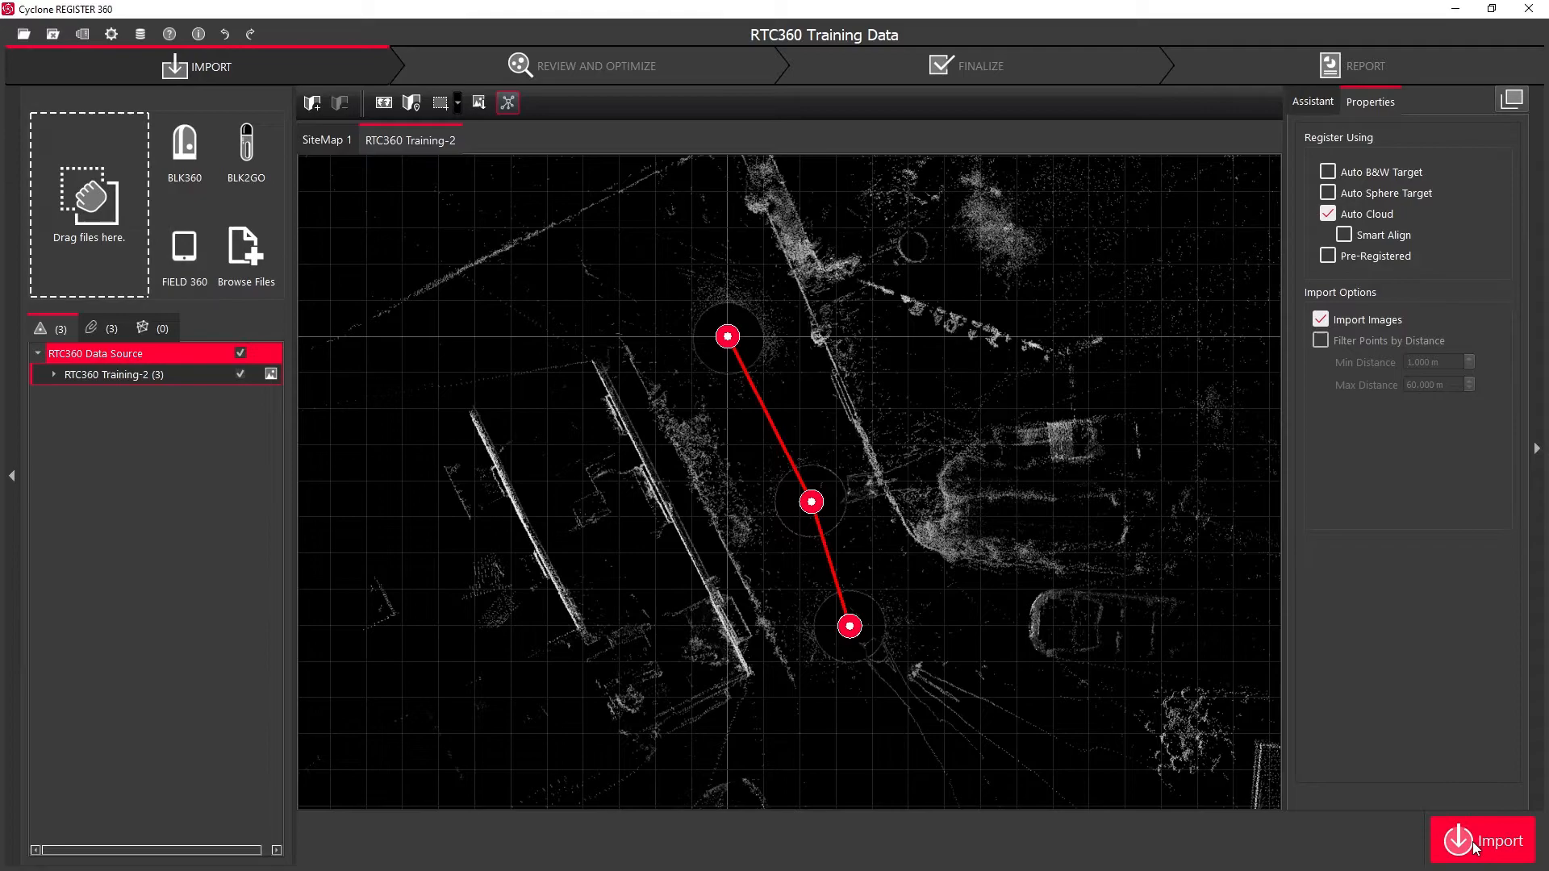
# Import the three setups into Bundle 1 and acknowledge the Import Results
pyautogui.click(1484, 839)
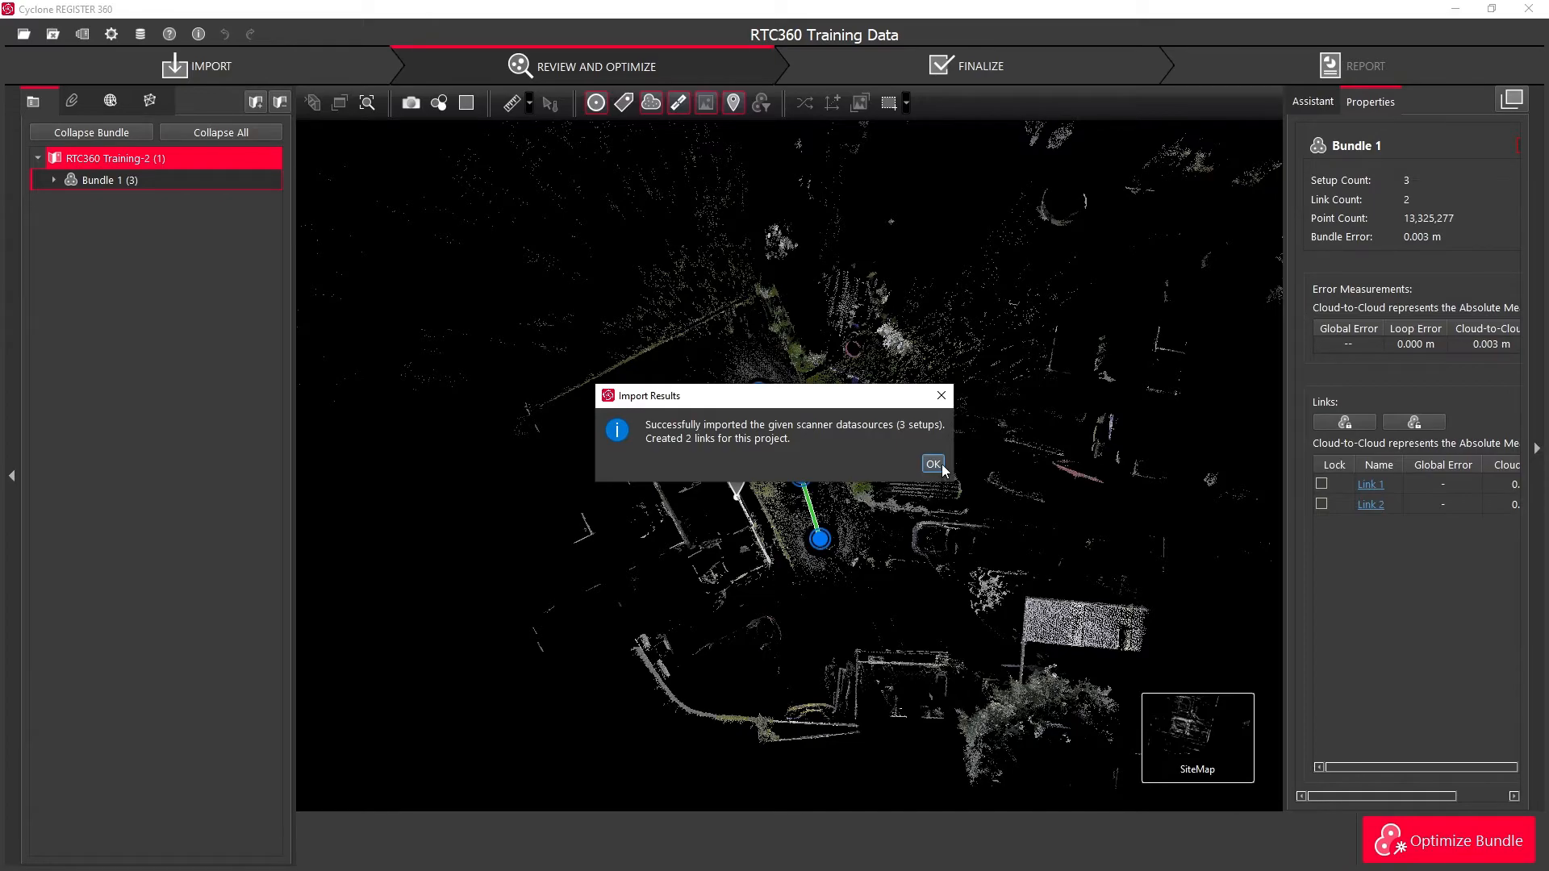
pyautogui.click(931, 465)
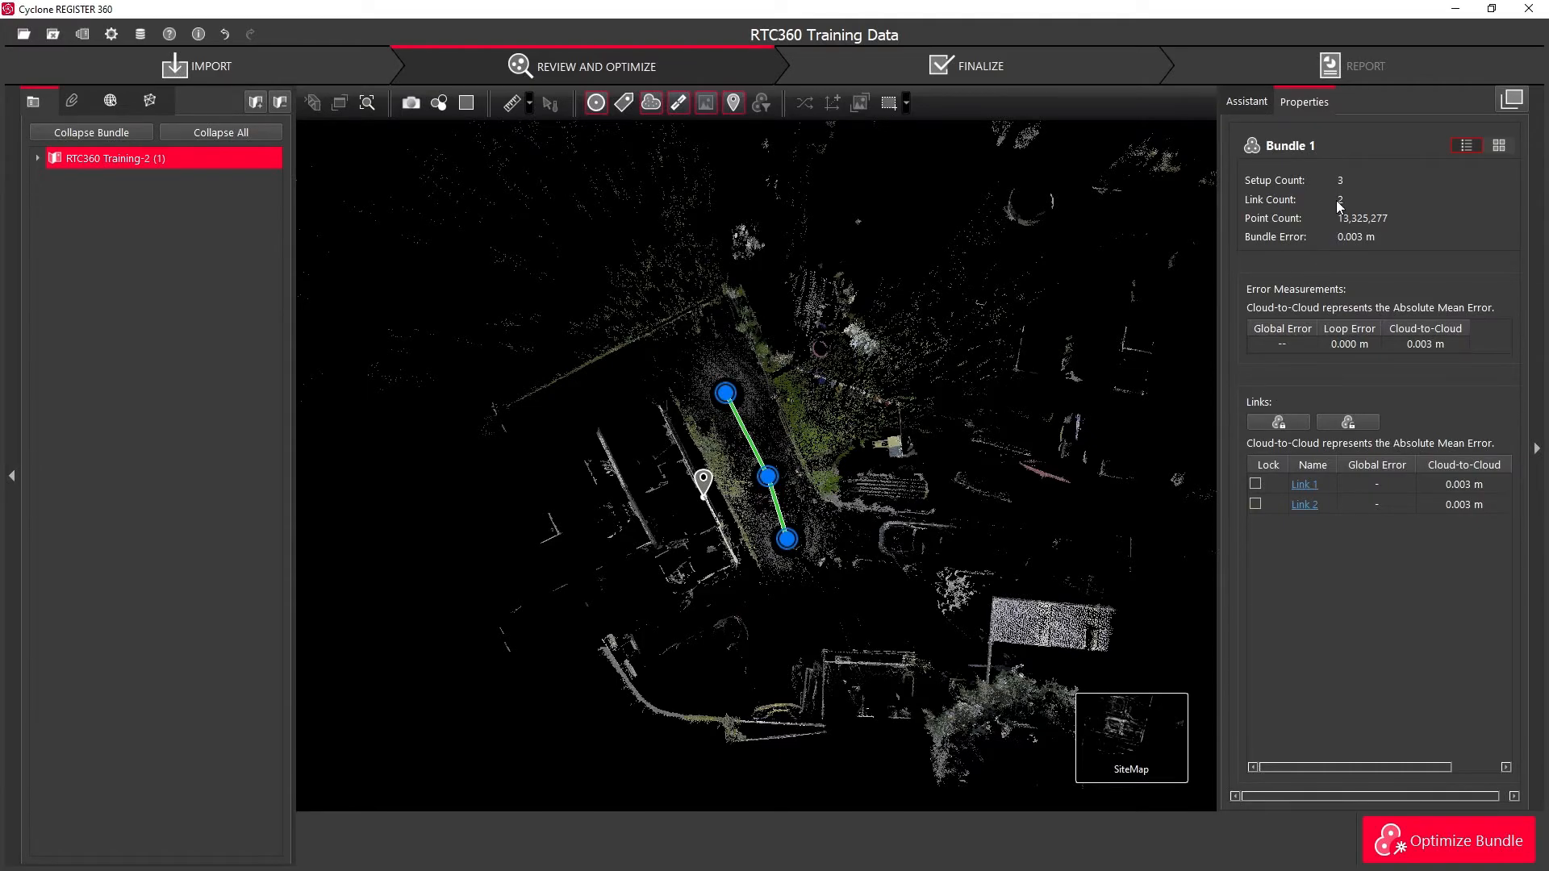
pyautogui.moveTo(1350, 232)
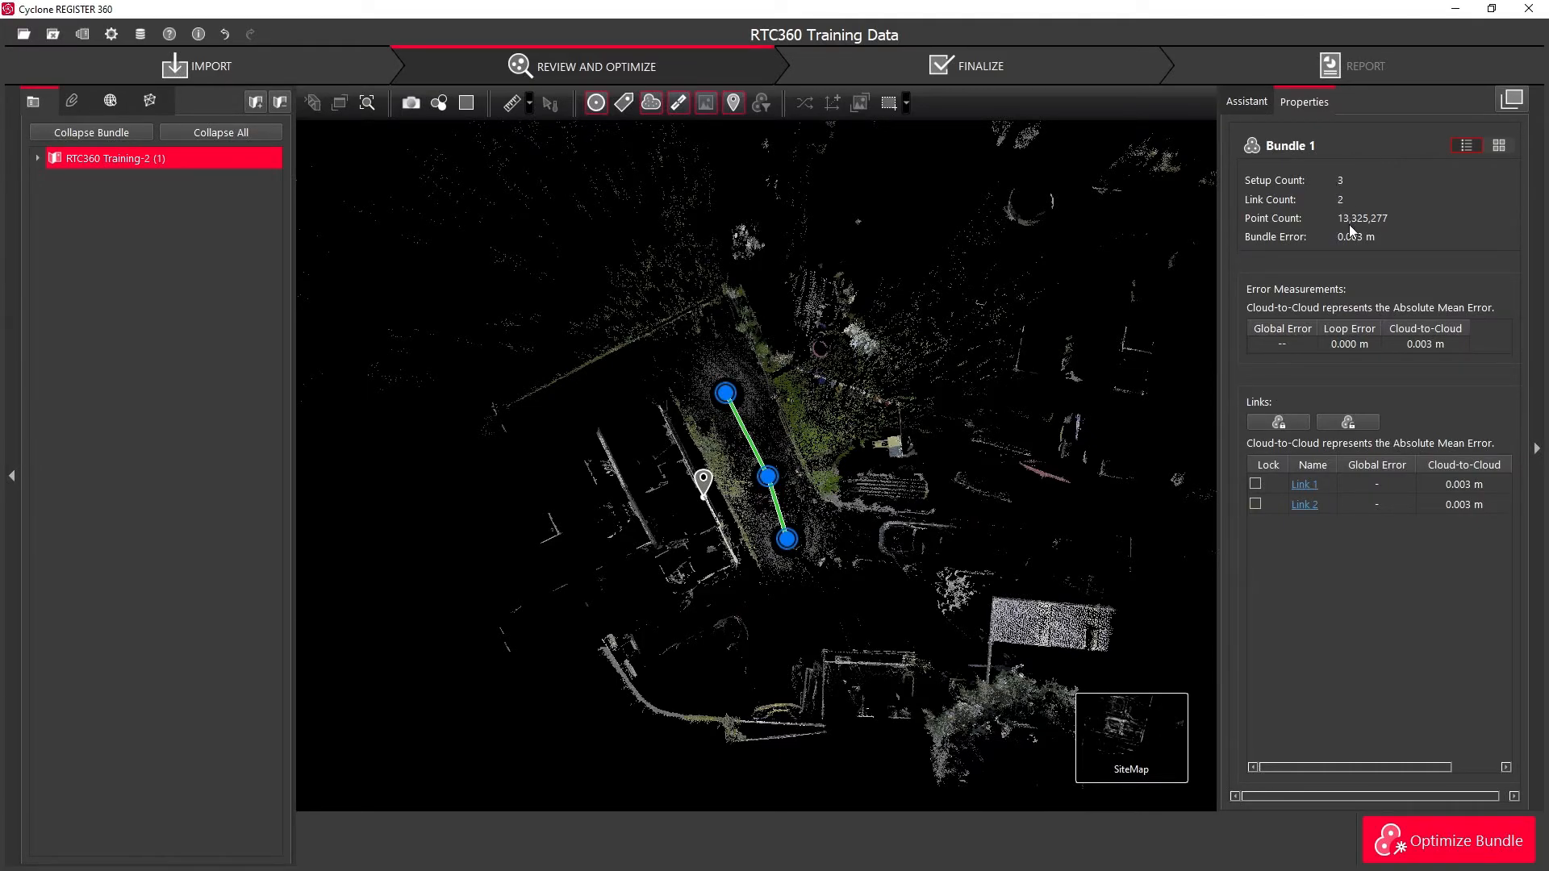
pyautogui.moveTo(1349, 246)
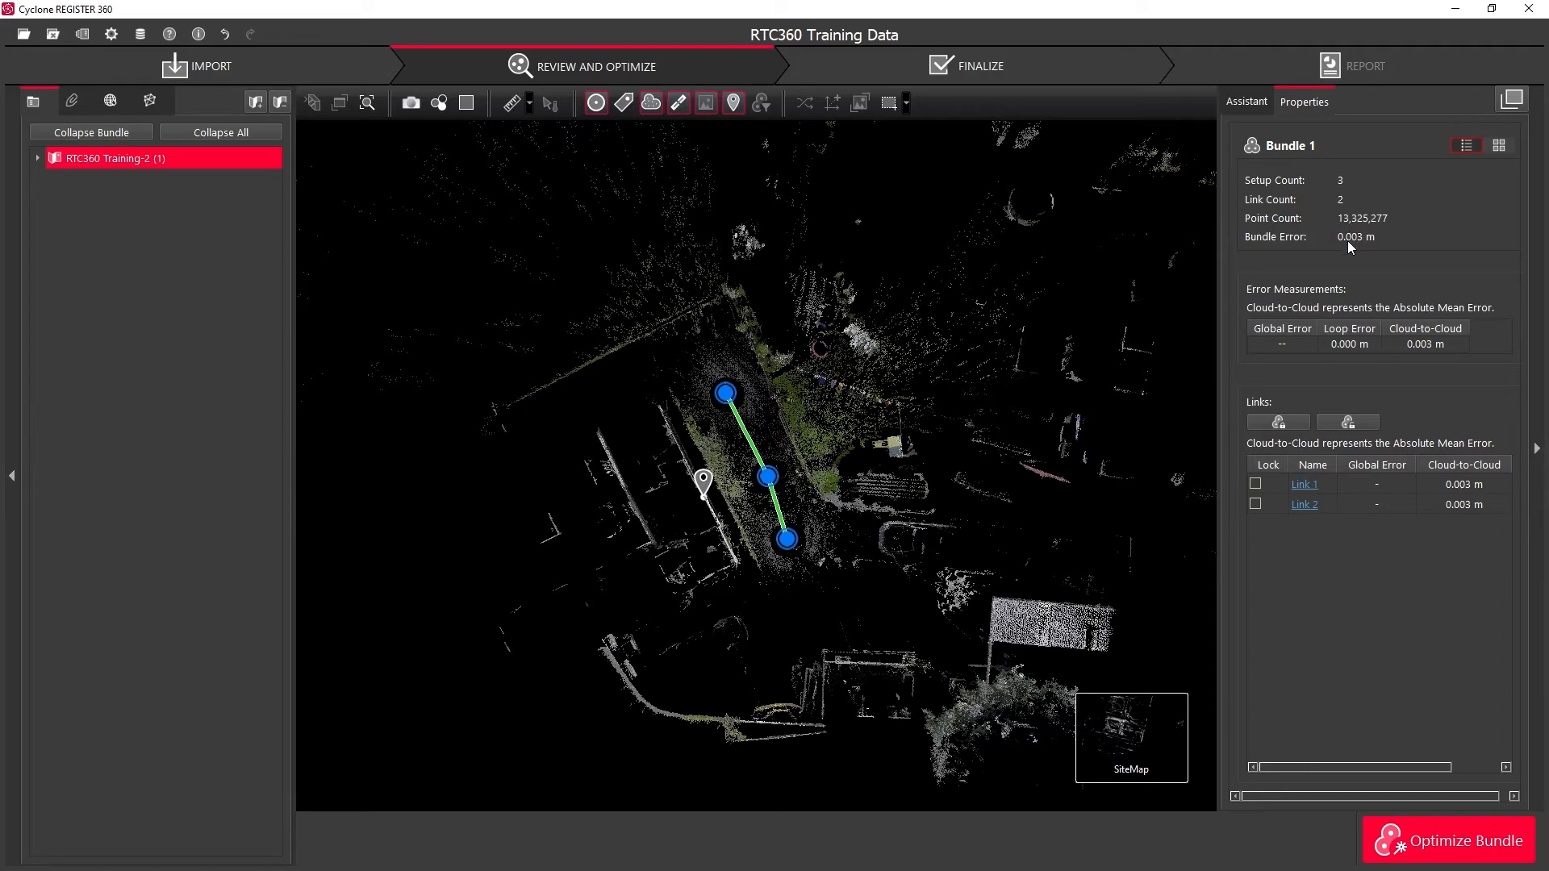